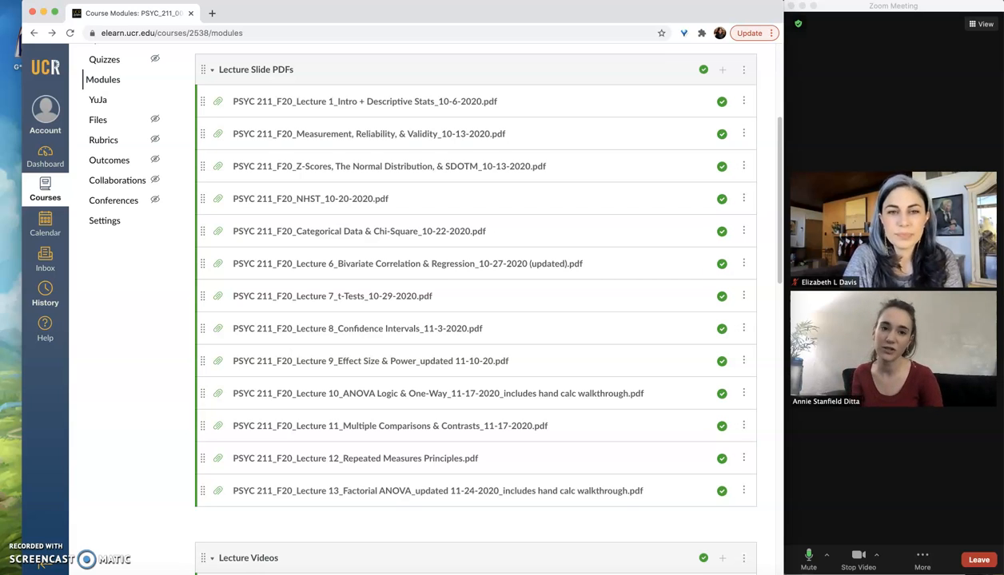
mouse_move(117, 398)
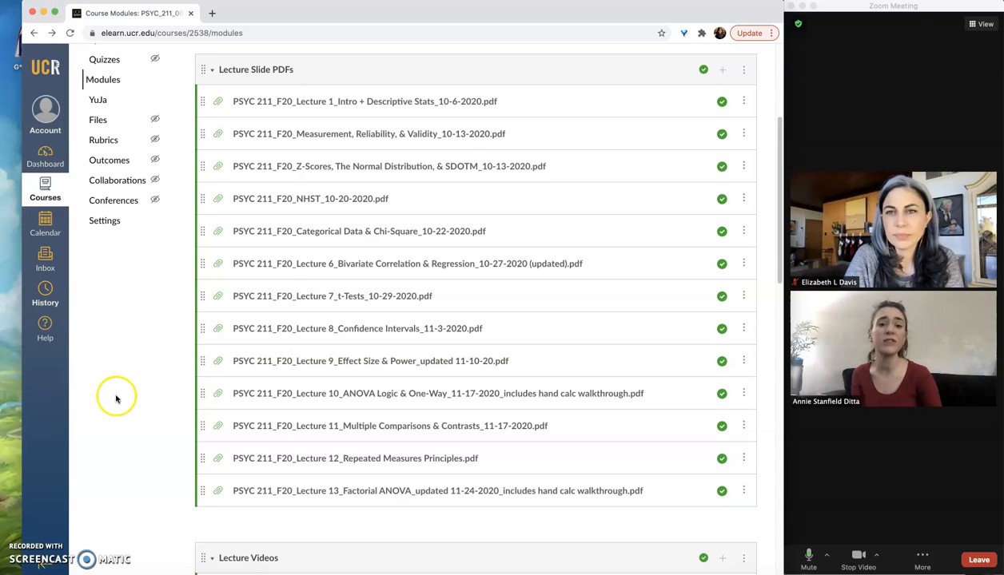
mouse_move(147, 365)
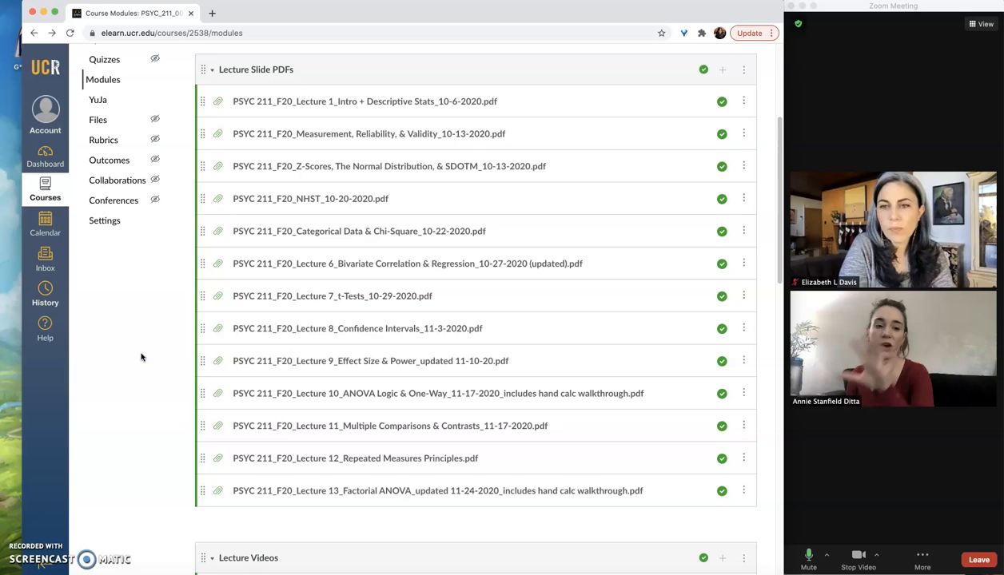
mouse_move(151, 352)
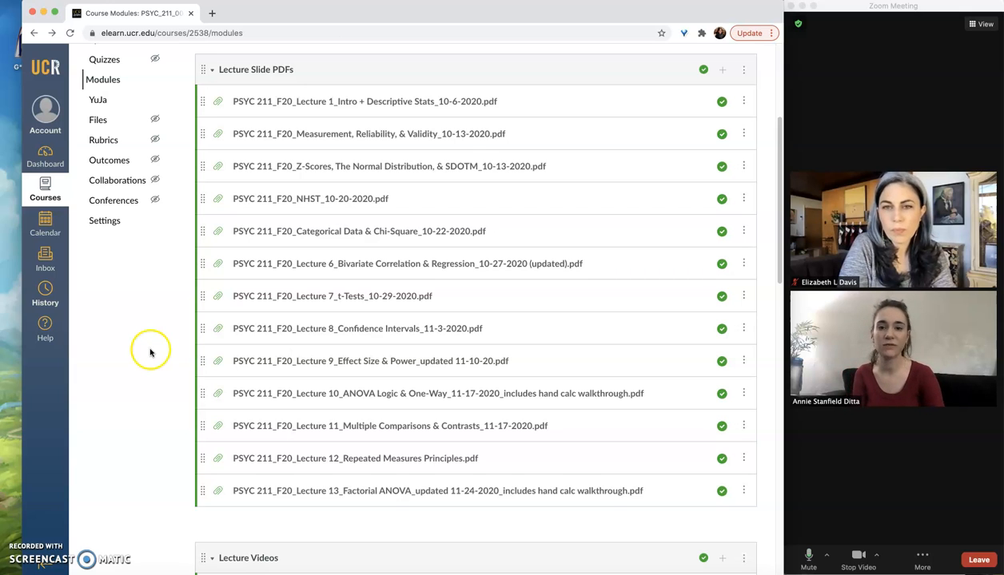
mouse_move(264, 263)
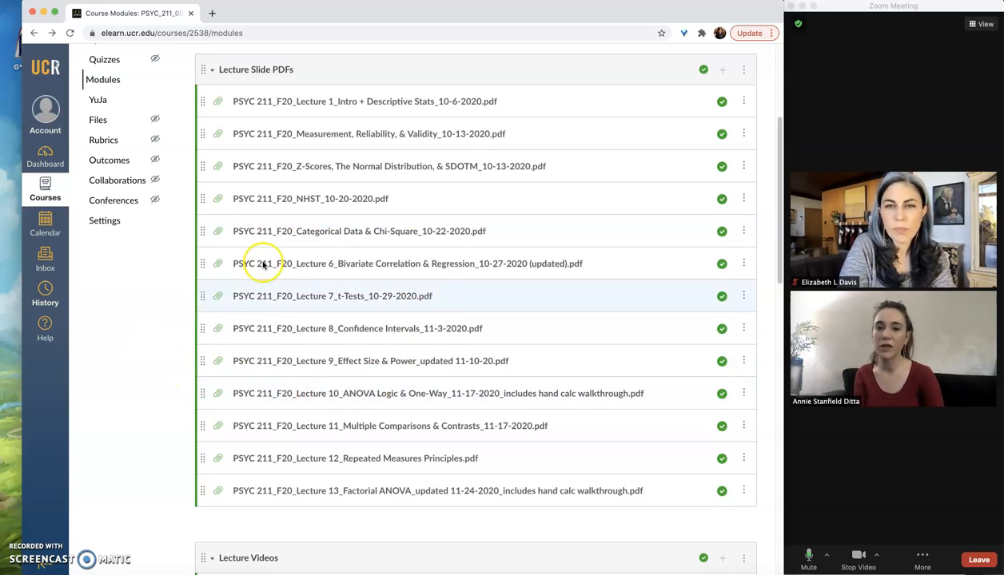
mouse_move(316, 101)
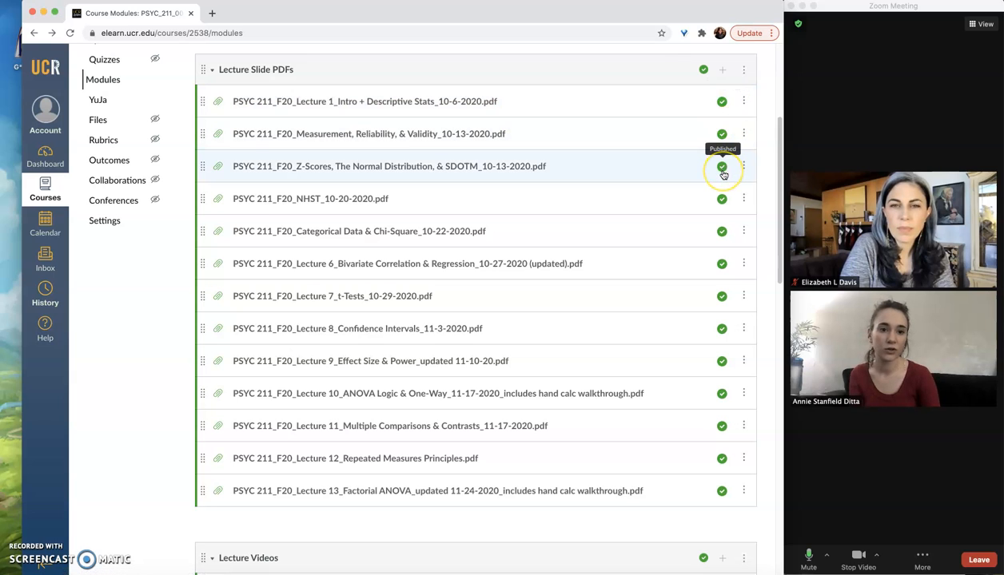
mouse_move(722, 101)
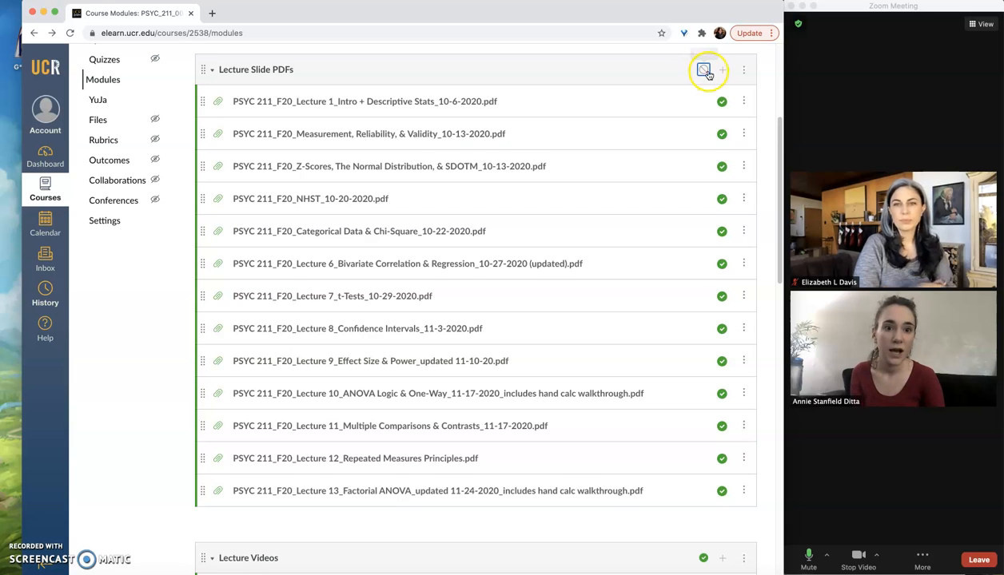
Step: Check the Lecture Slide PDFs module and Lecture 1 PDF publish status, leaving file permissions unchanged
click(703, 69)
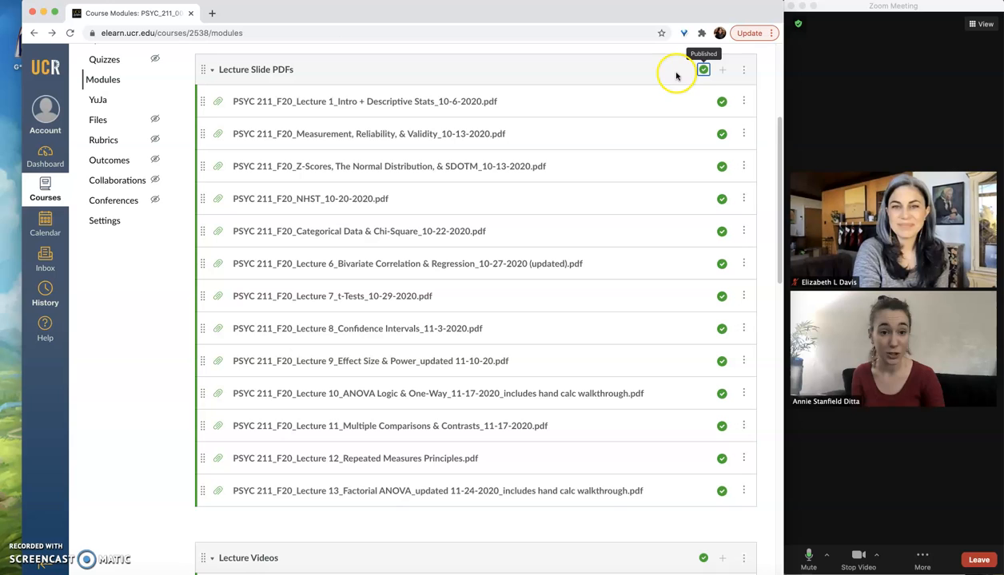
mouse_move(717, 86)
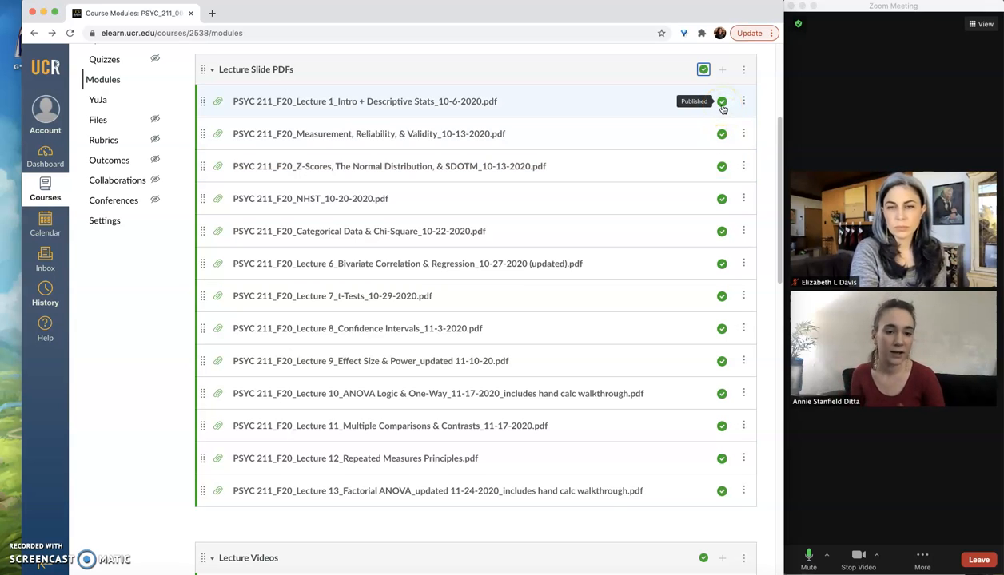
click(721, 101)
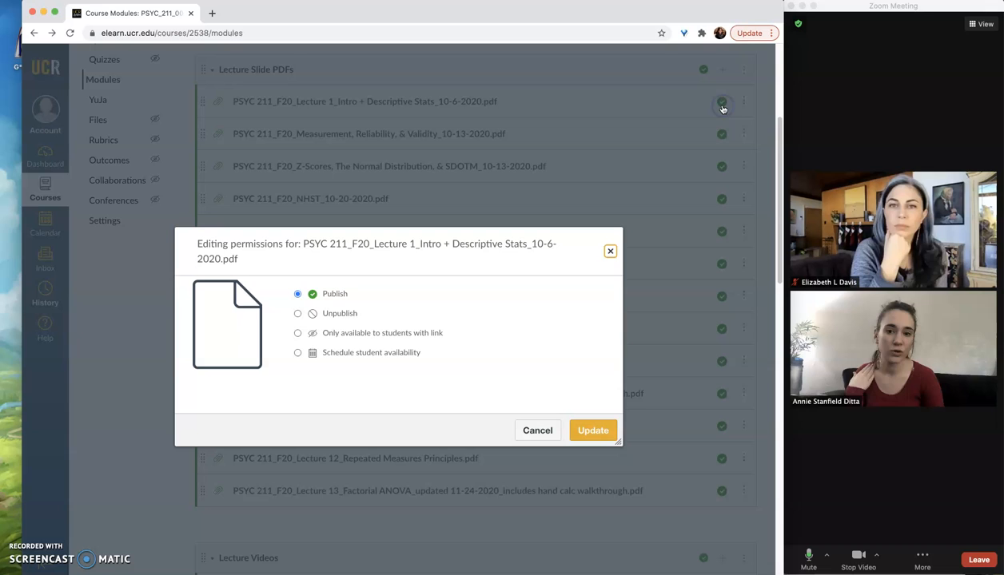
mouse_move(727, 156)
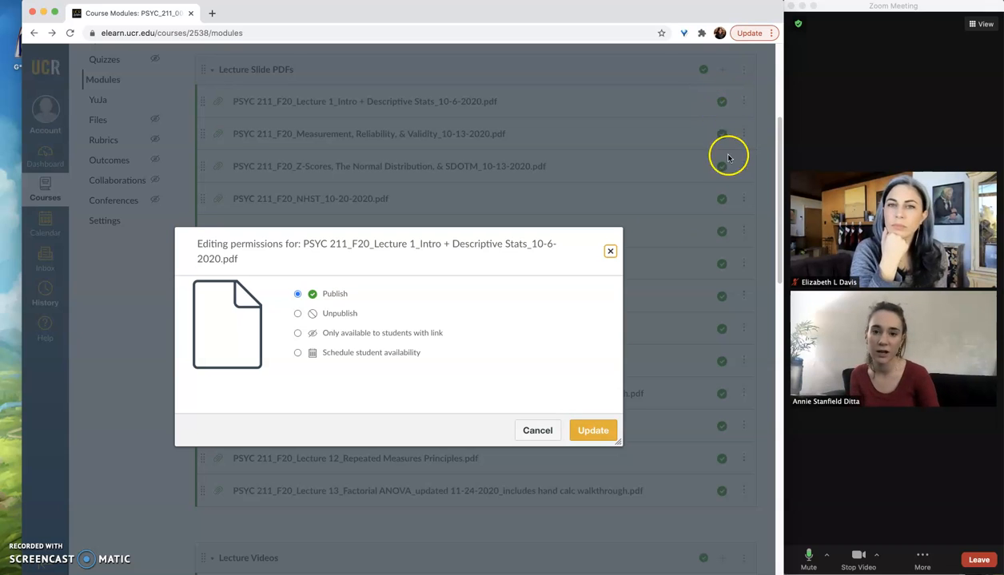
mouse_move(336, 372)
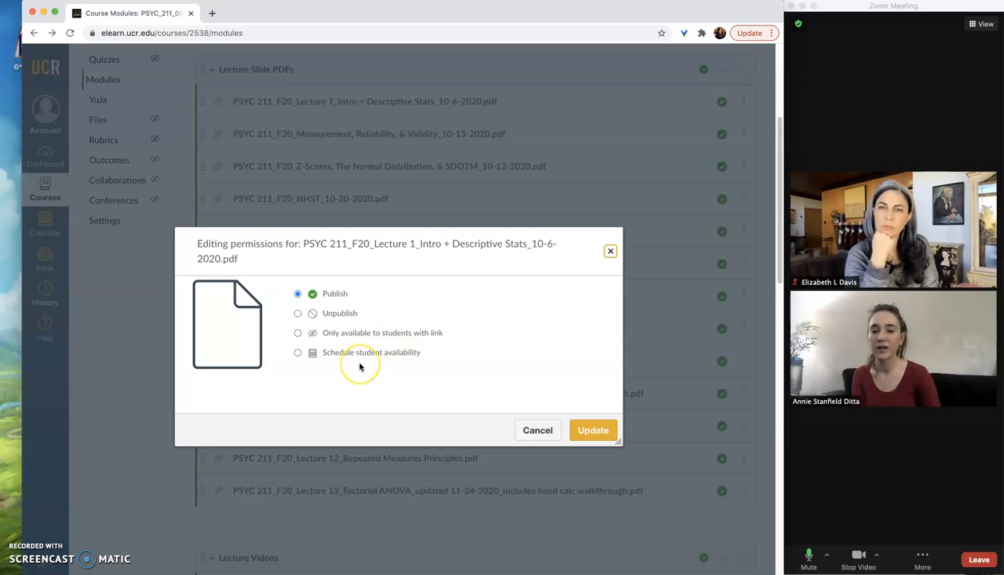
mouse_move(360, 366)
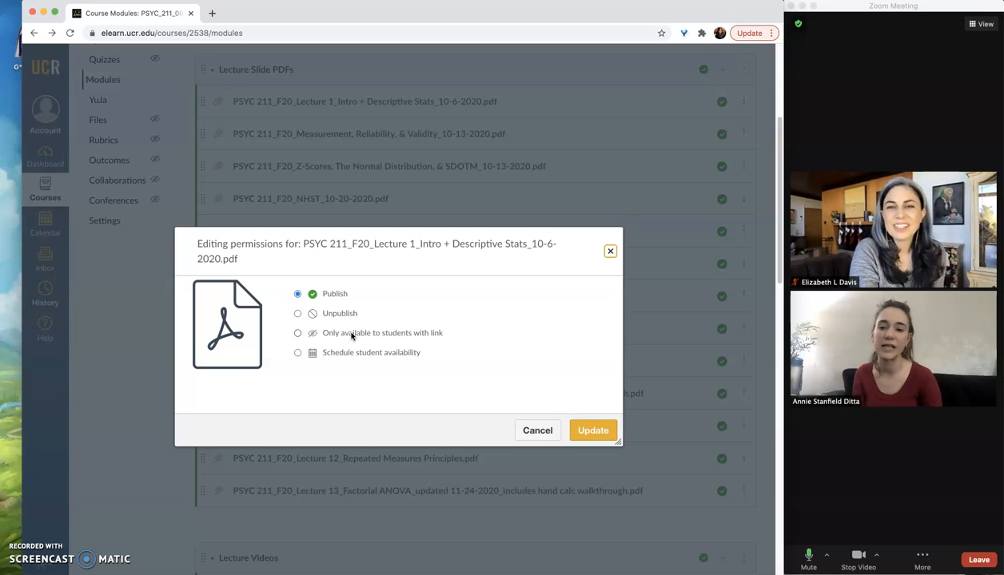
mouse_move(375, 357)
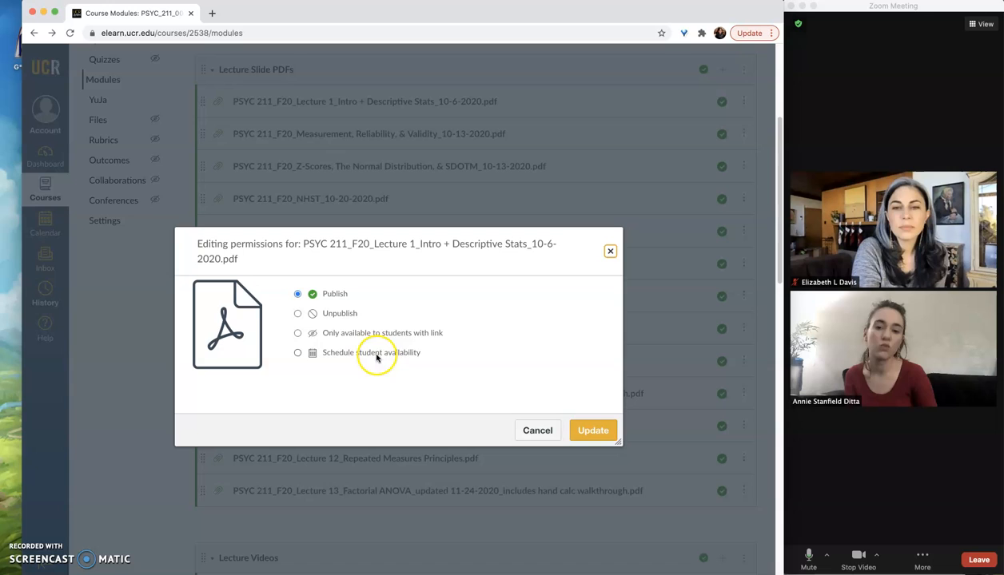
click(298, 352)
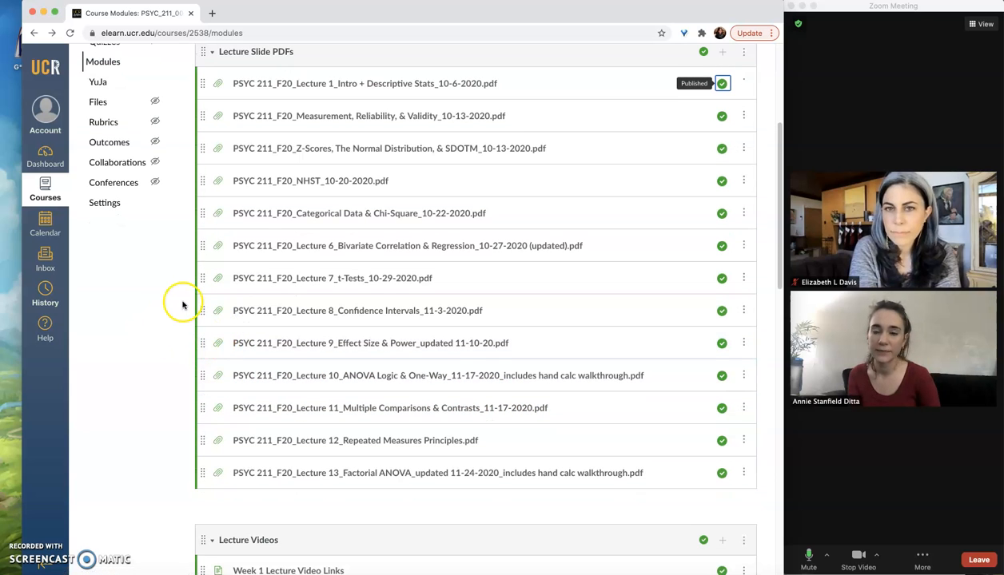
scroll(down, 3)
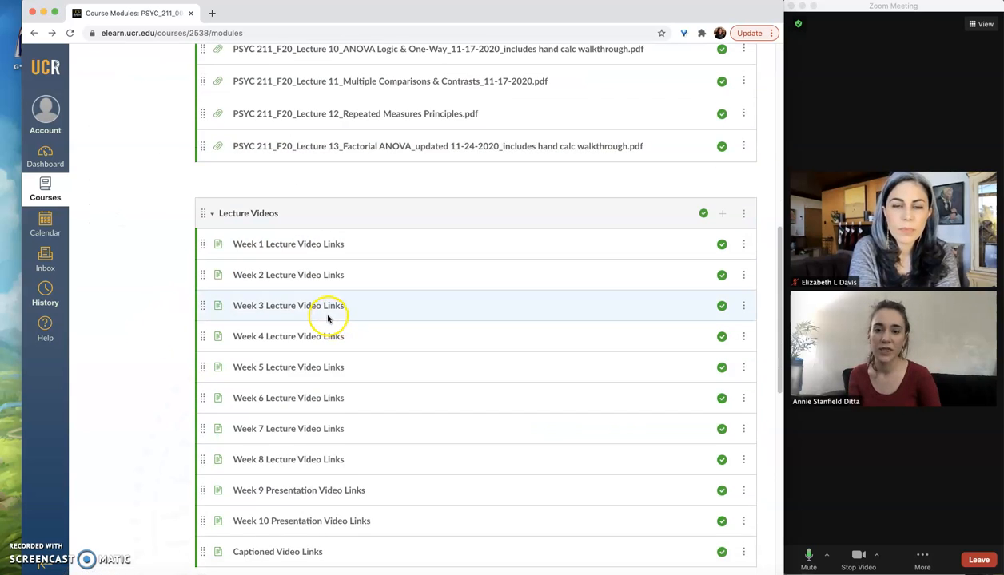
scroll(down, 3)
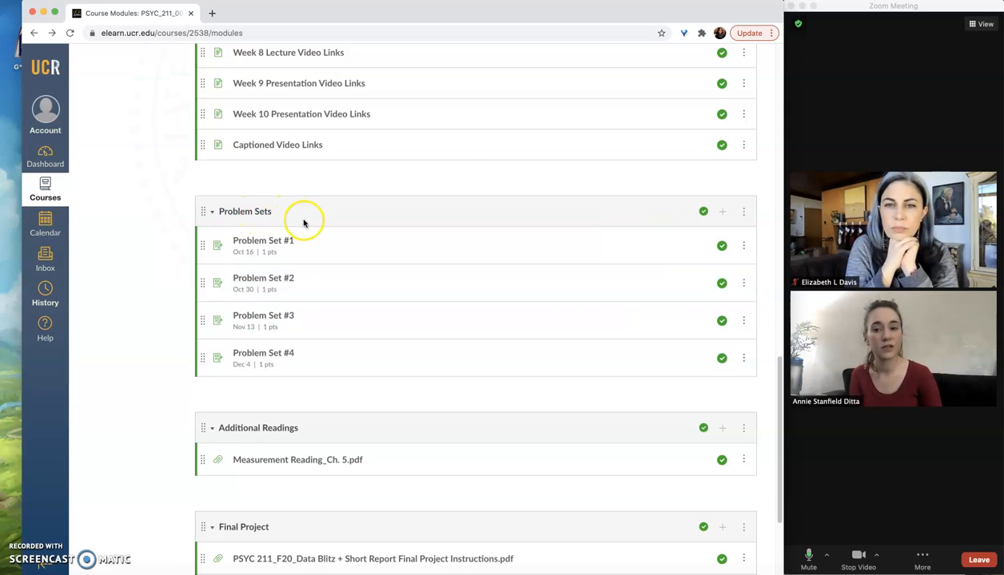
mouse_move(303, 216)
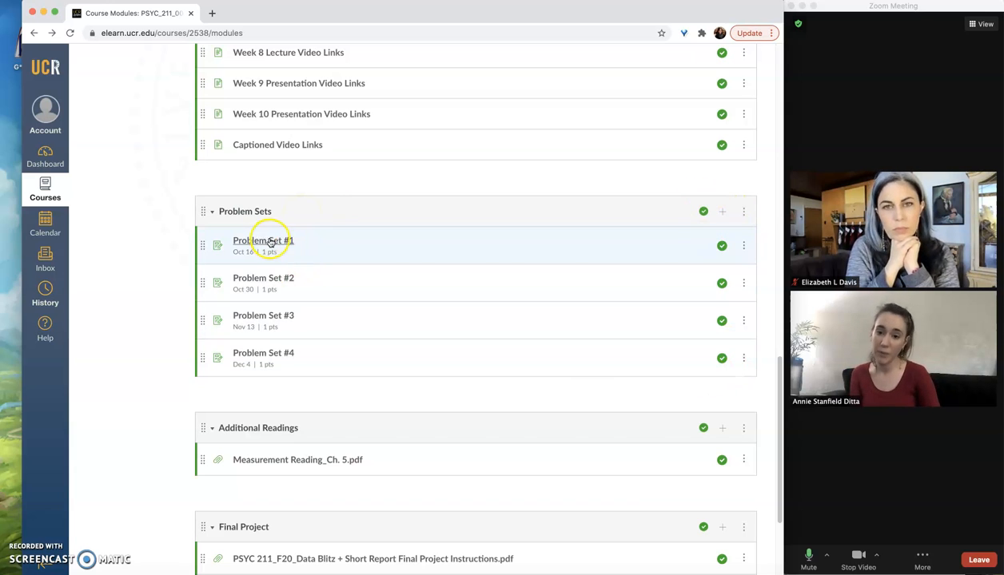
Step: View the Problem Set #1 assignment and confirm it is published, due Oct 16 at 1pm
click(263, 241)
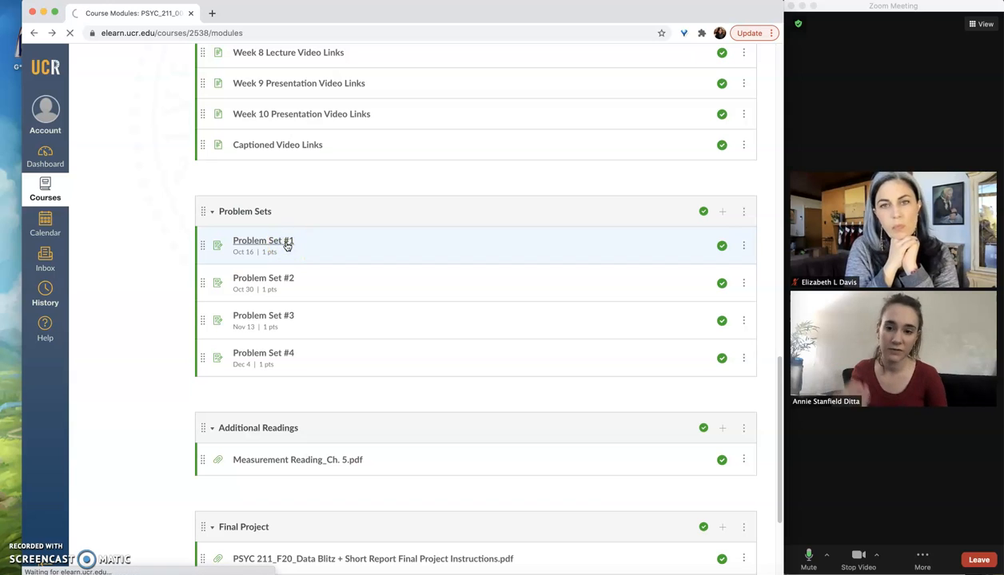
click(263, 240)
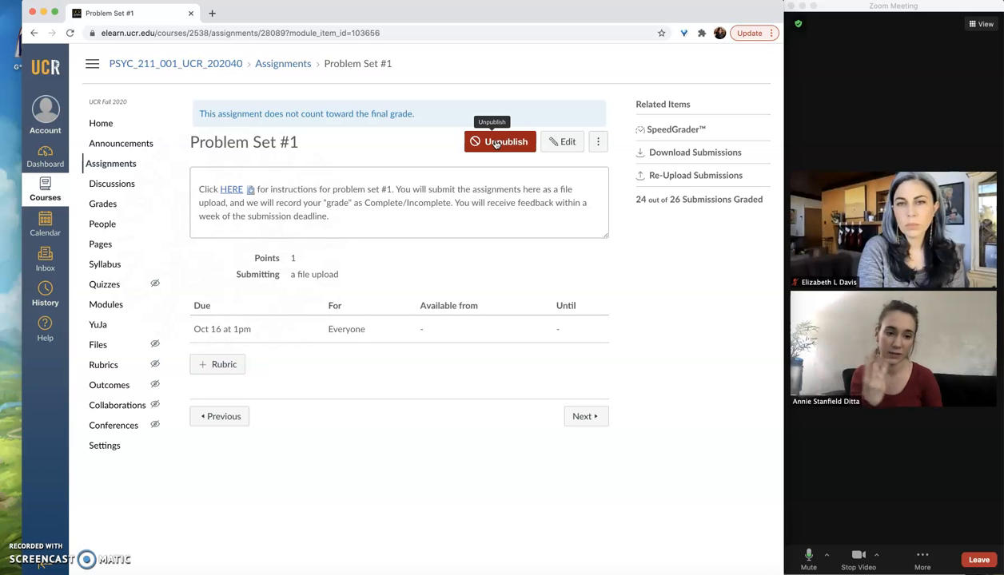
click(499, 141)
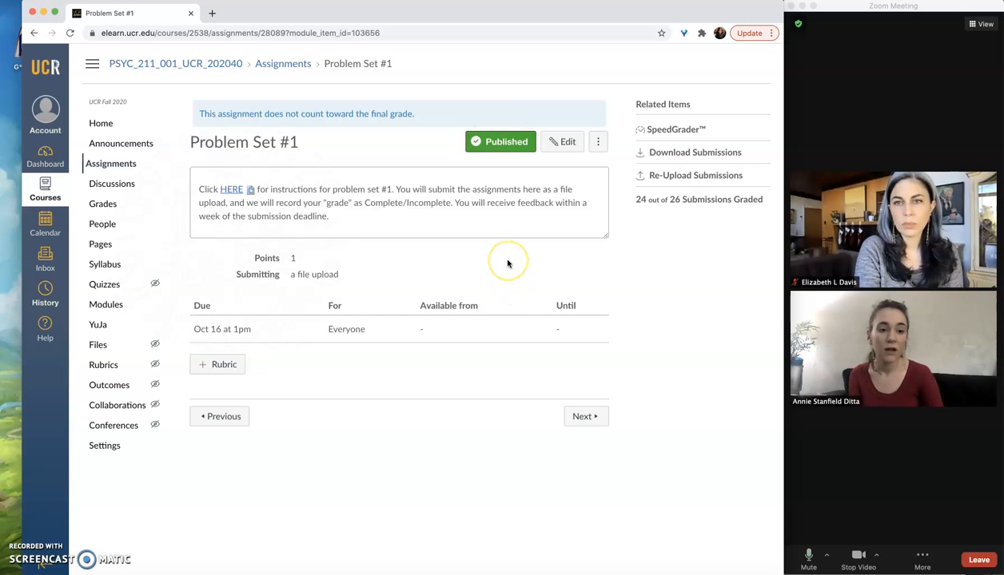
mouse_move(489, 235)
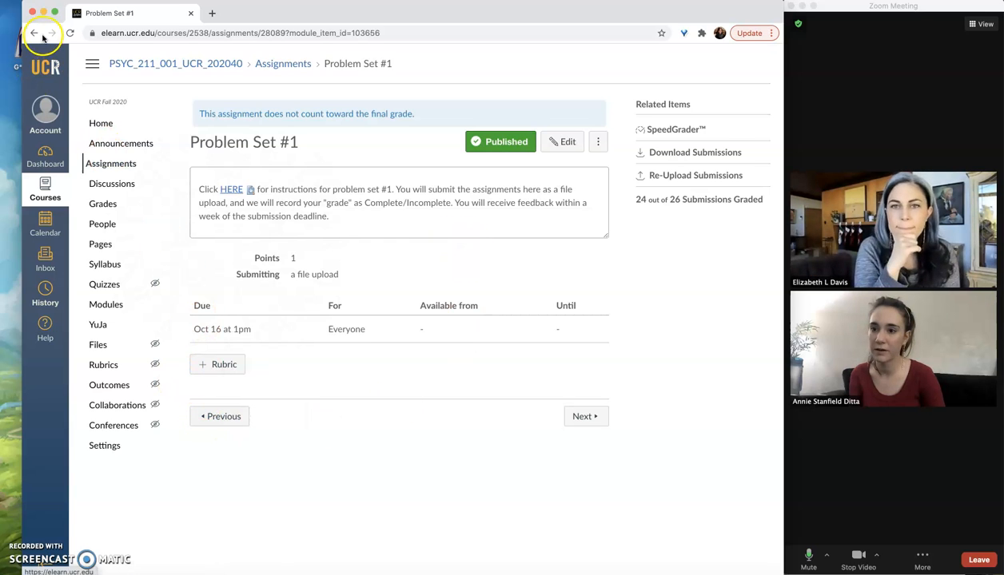
Step: Return to the course Modules list with both modules still published
click(34, 32)
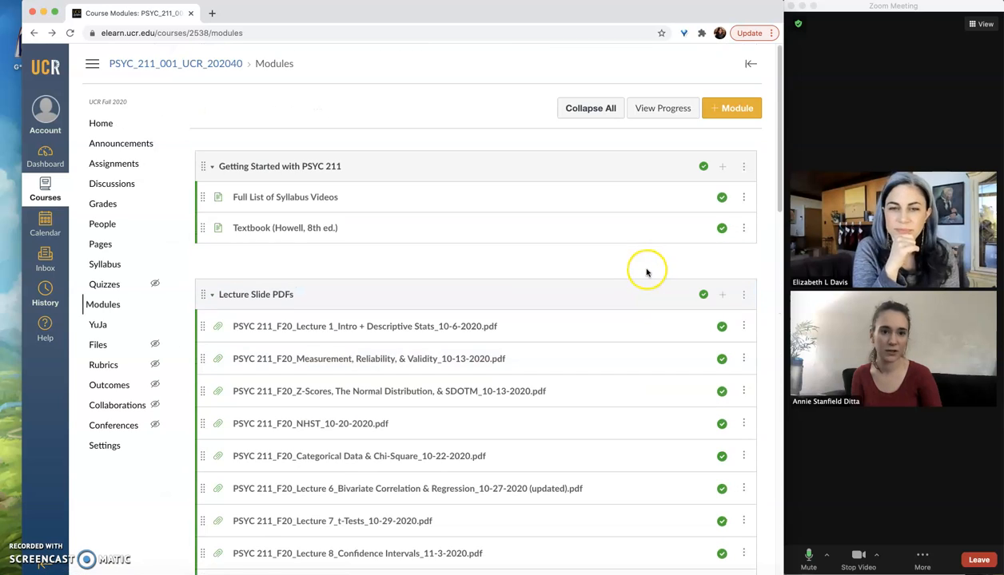
mouse_move(68, 128)
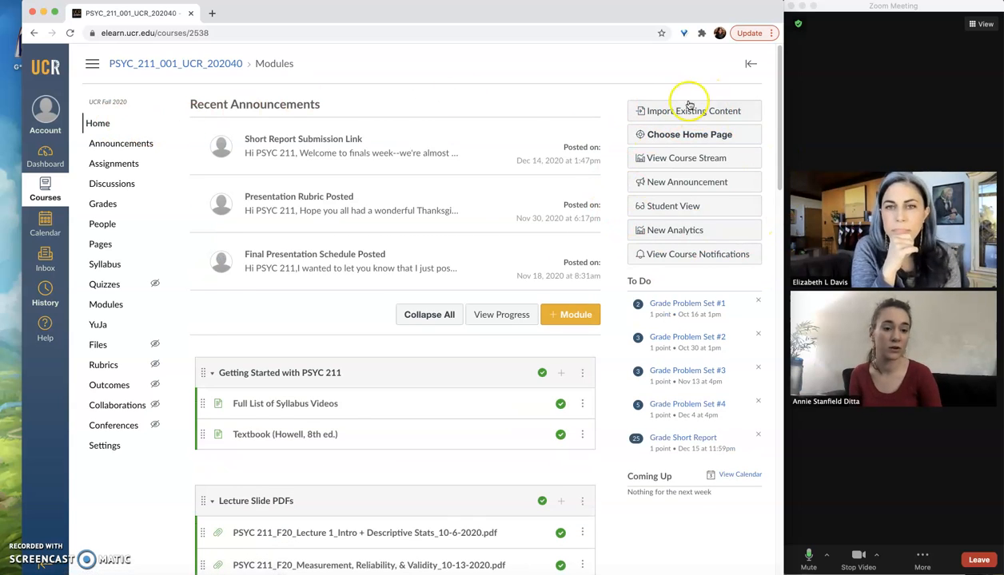
mouse_move(749, 158)
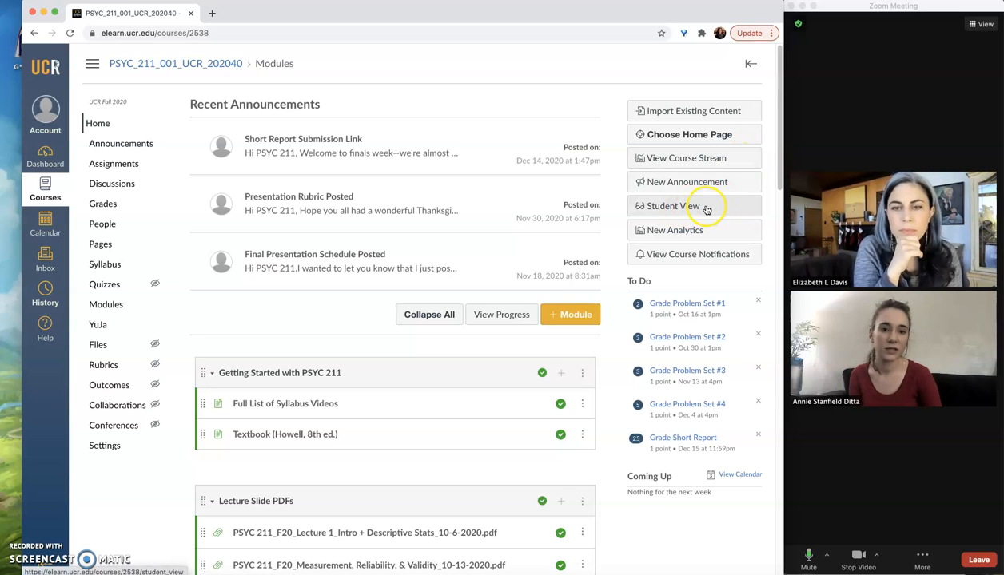
Step: Enter Student View and review the modules list through Problem Sets and Final Project
click(694, 206)
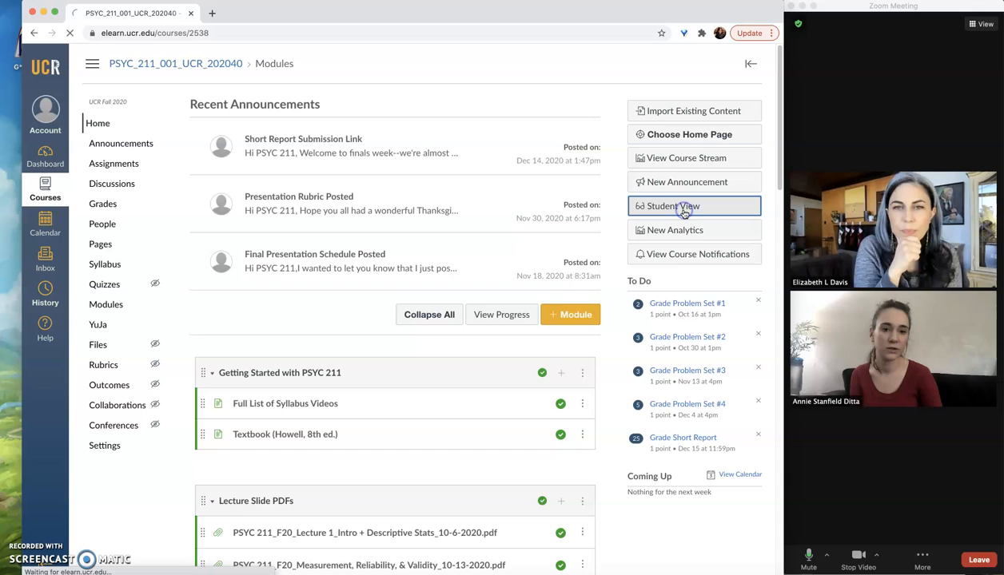
click(670, 206)
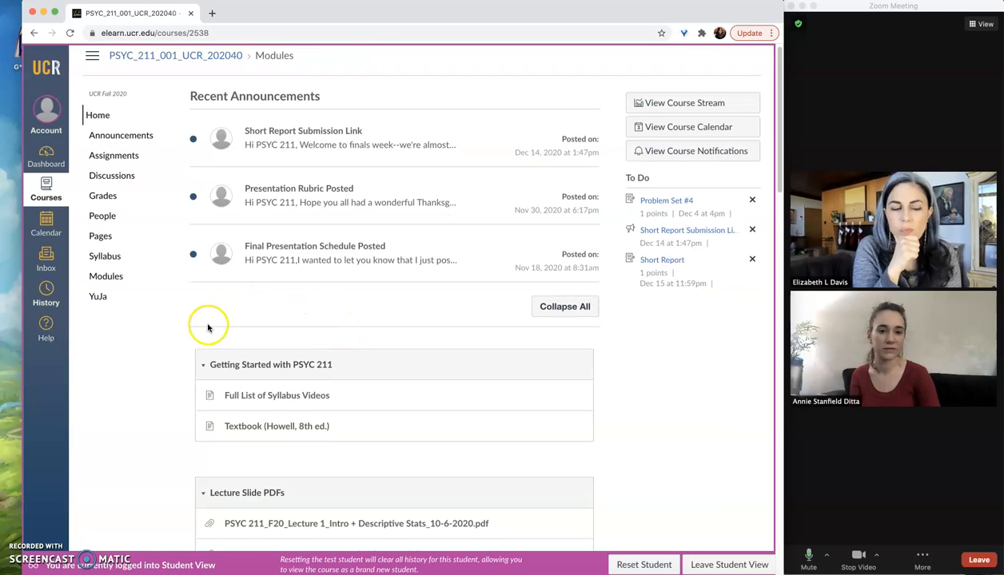
scroll(down, 3)
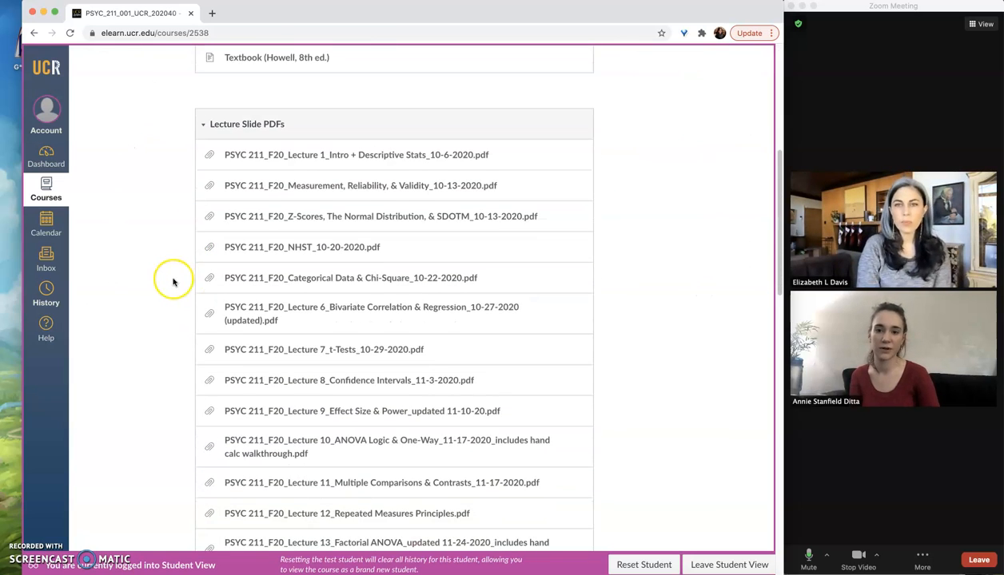
scroll(down, 3)
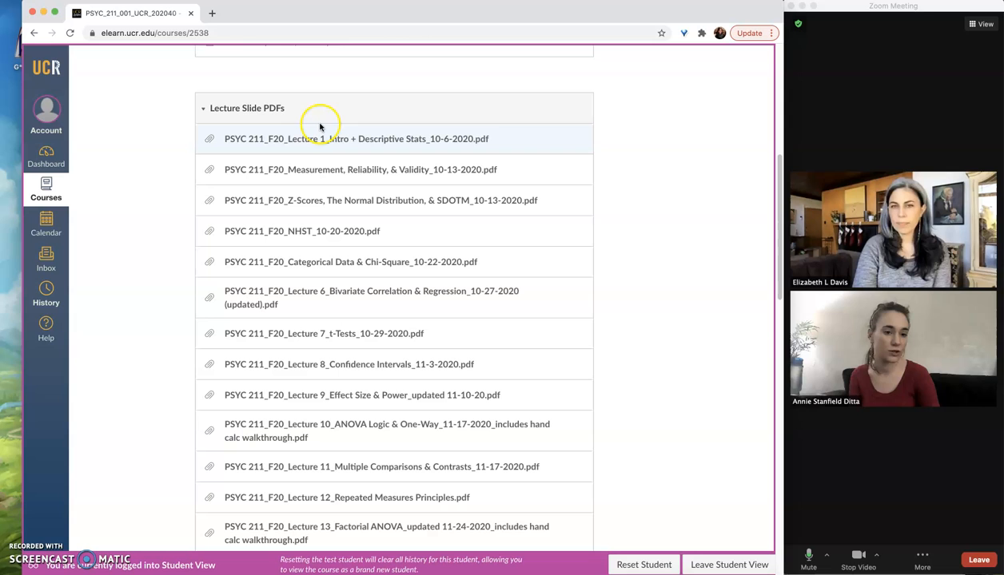
mouse_move(333, 340)
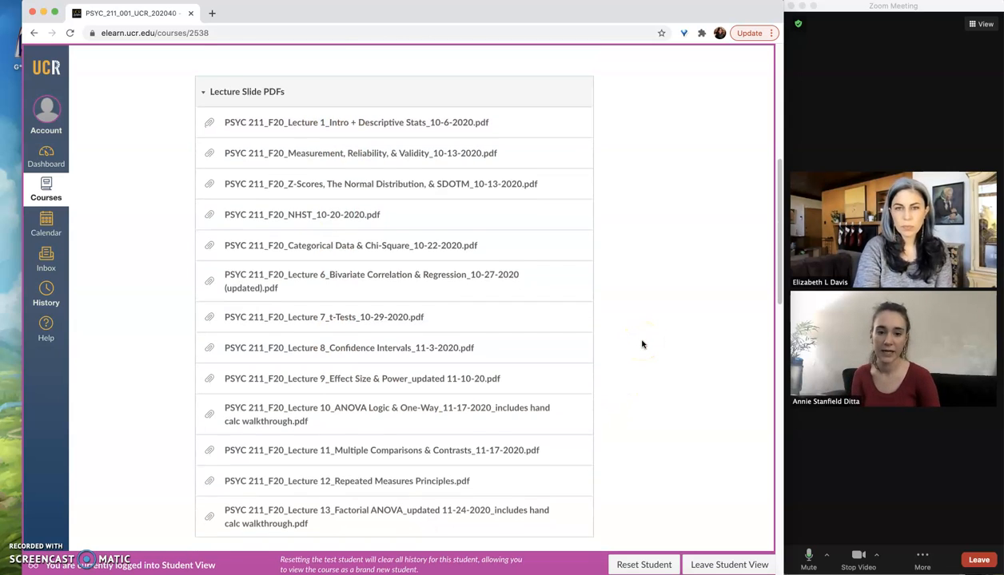
scroll(down, 3)
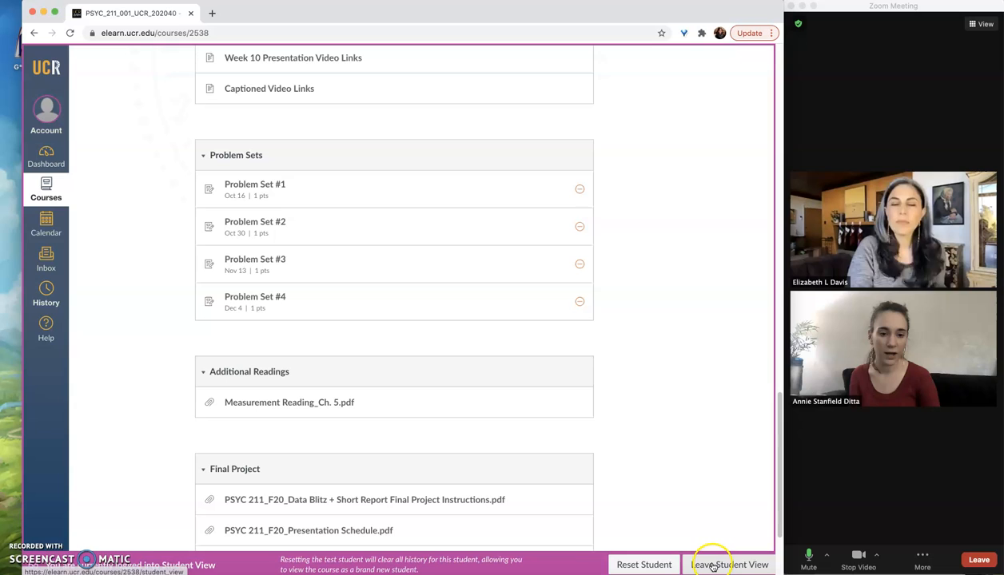
Step: Leave Student View and return to the instructor's Modules page
click(727, 565)
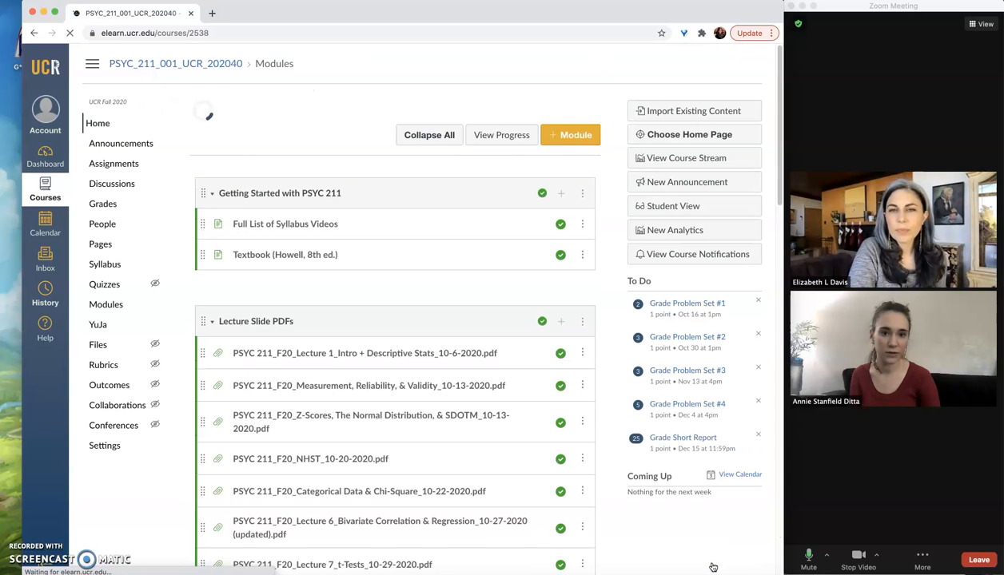
scroll(down, 3)
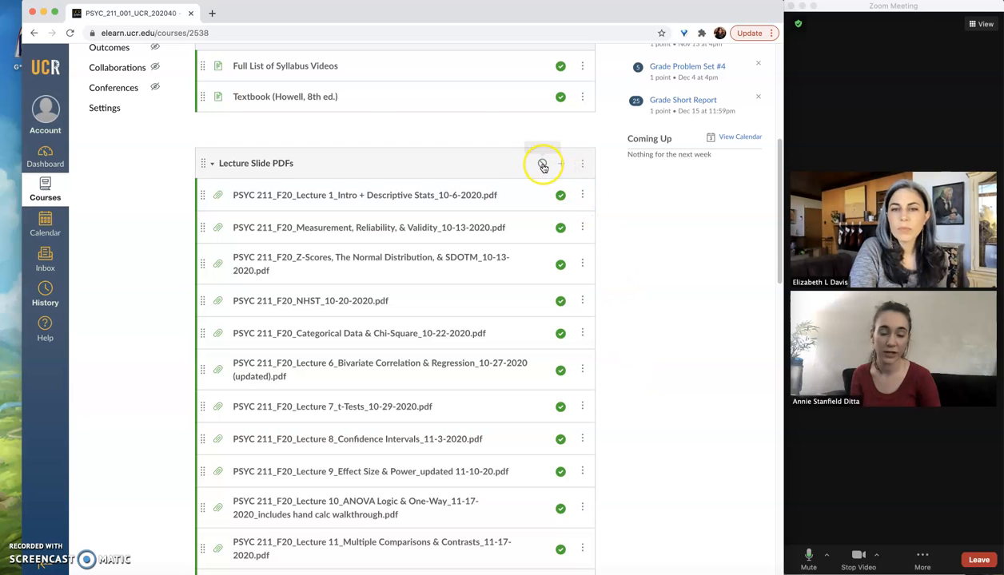
mouse_move(706, 378)
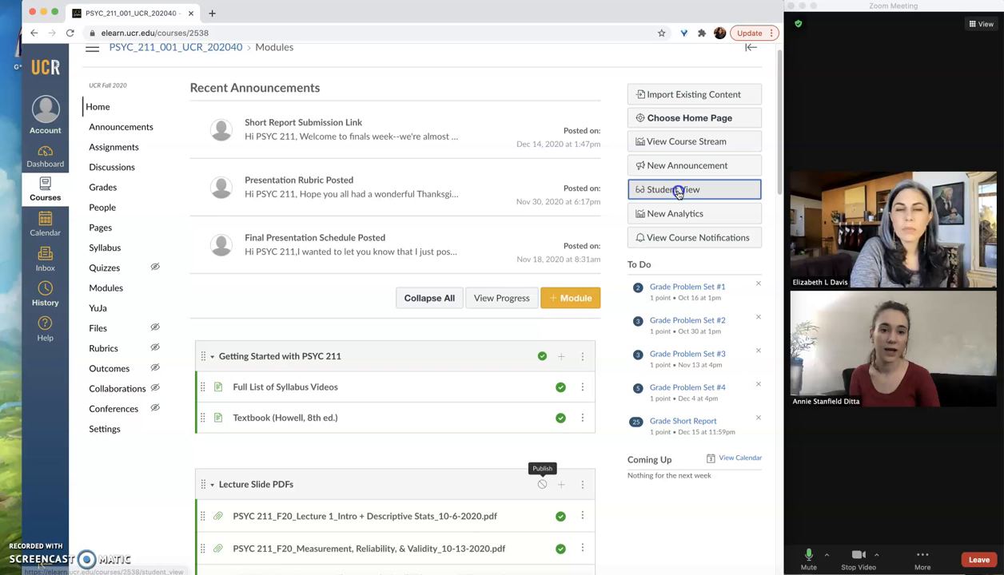
Step: Re-enter Student View to confirm Lecture Slide PDFs is hidden from students
click(672, 189)
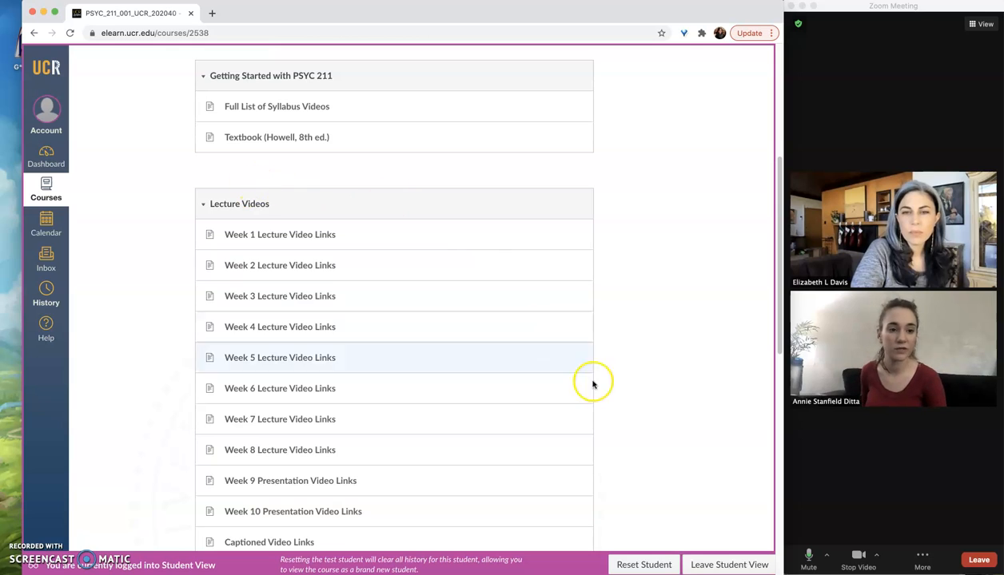
mouse_move(586, 398)
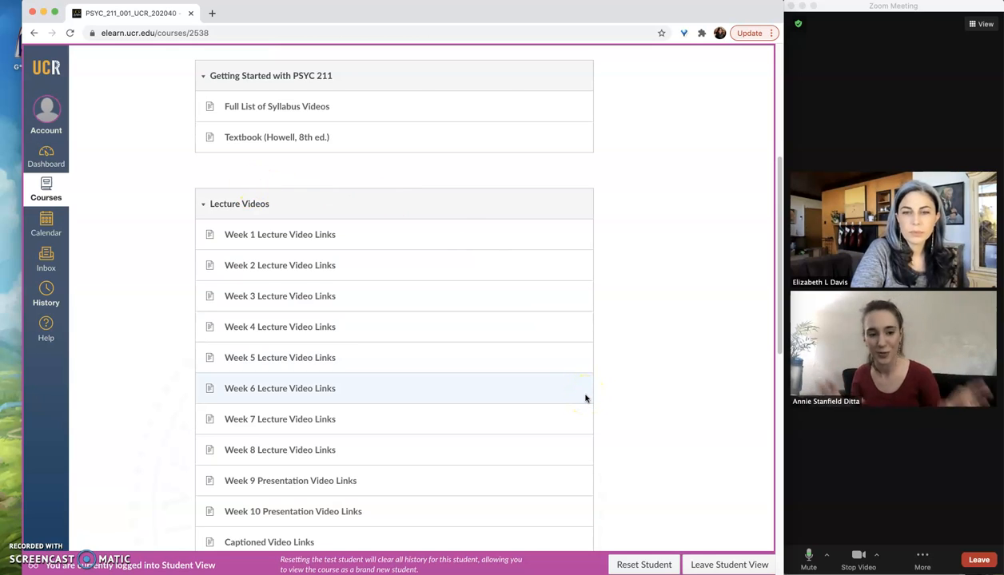
mouse_move(685, 480)
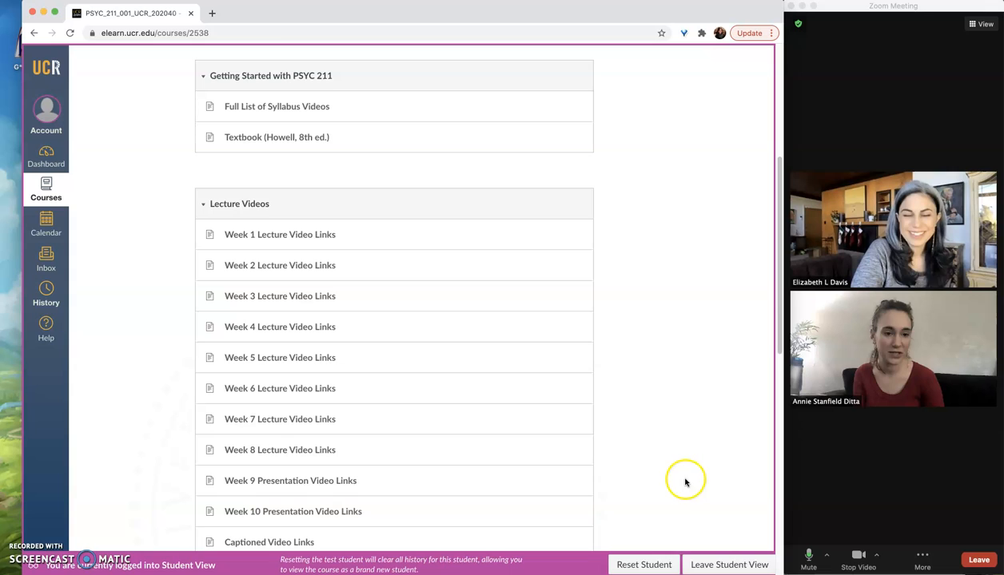